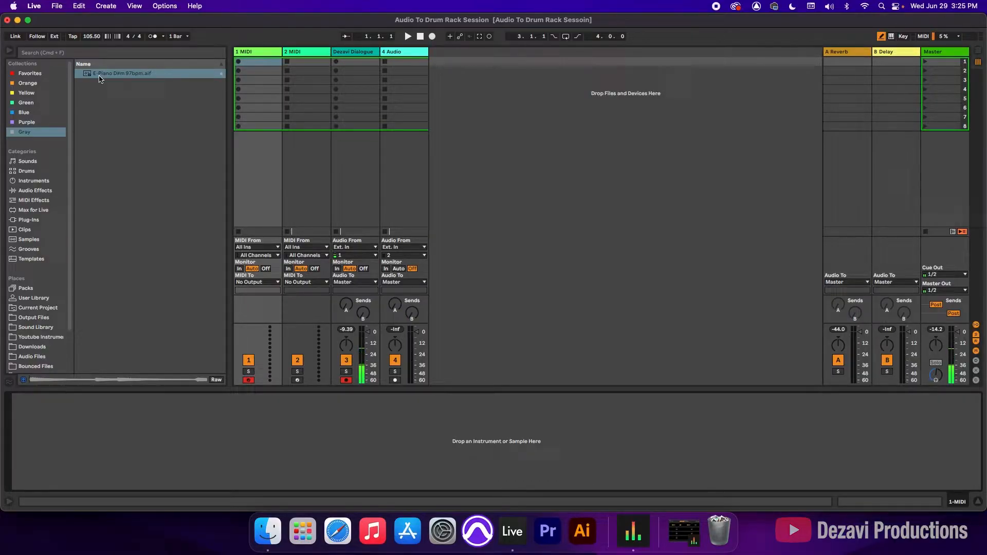
Pick the E-Piano D#m 97bpm sample for the Simpler on the 1-MIDI track
click(122, 73)
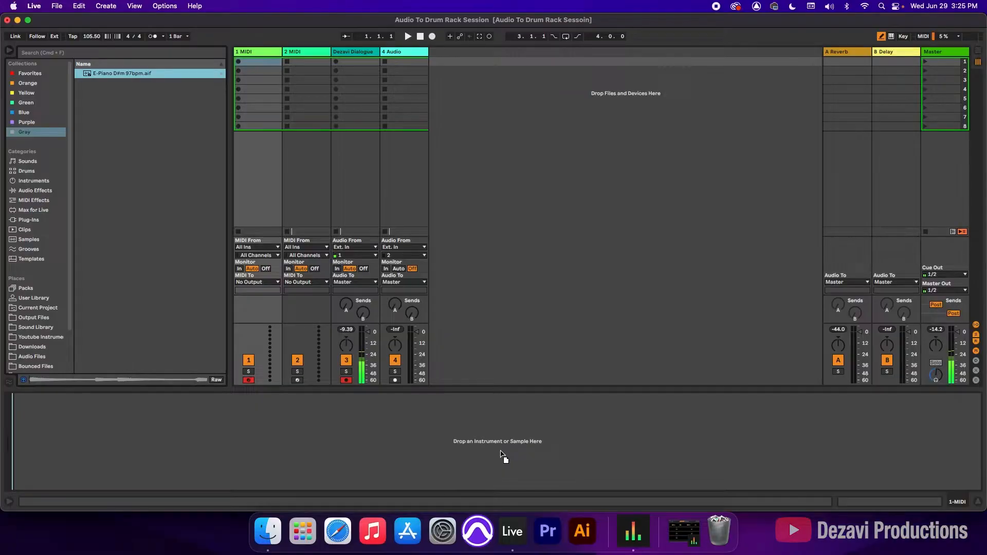
mouse_move(560, 448)
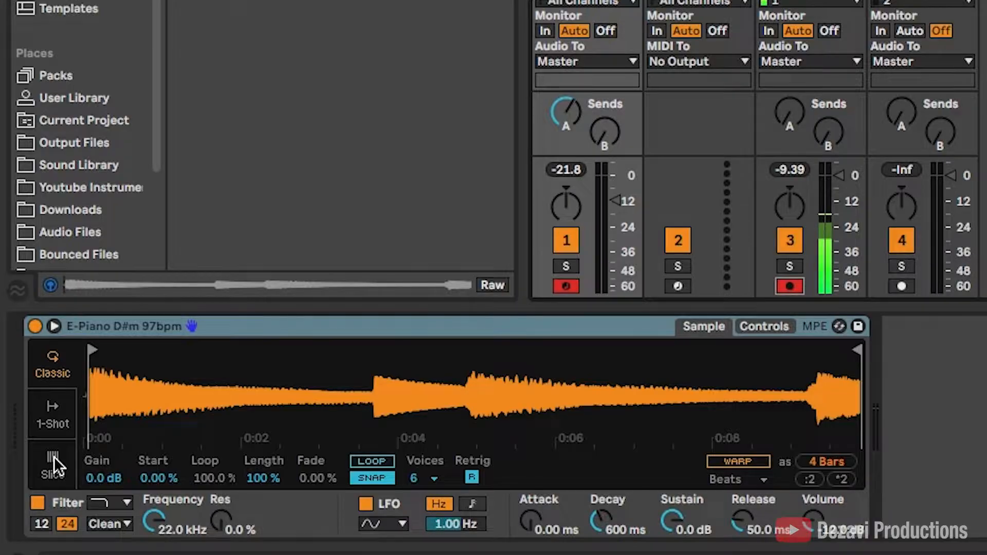
Switch Simpler to Slice mode and choose Region slicing into eight even parts
click(52, 464)
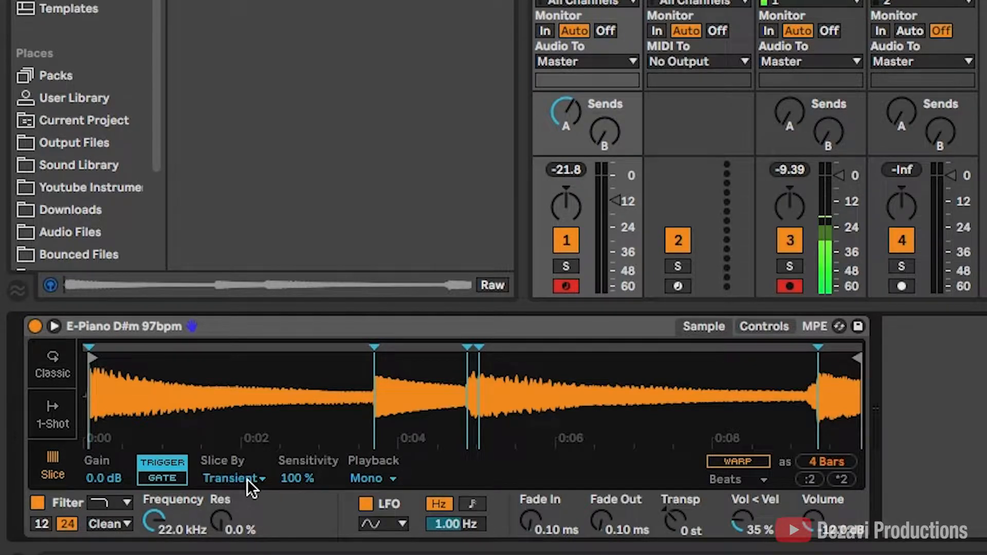
click(234, 478)
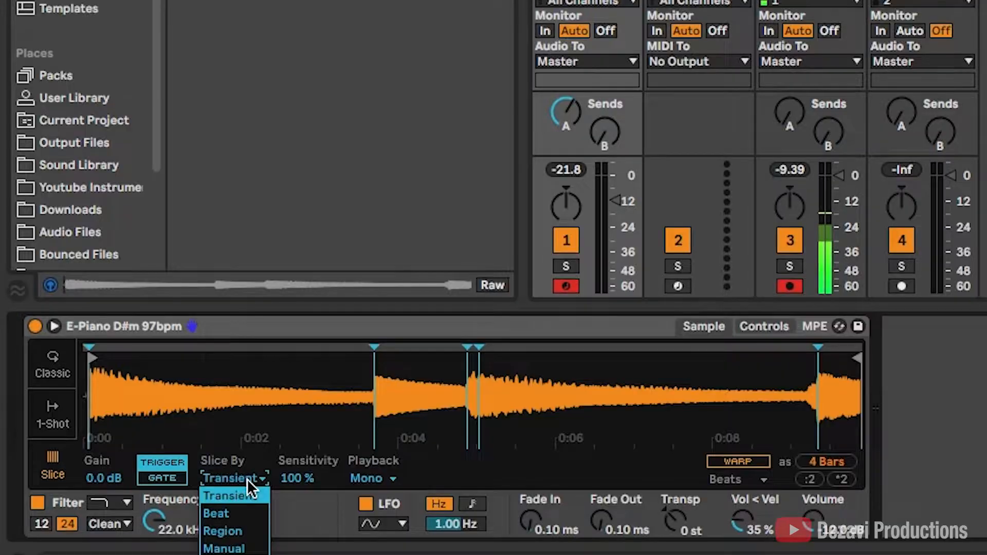
mouse_move(227, 514)
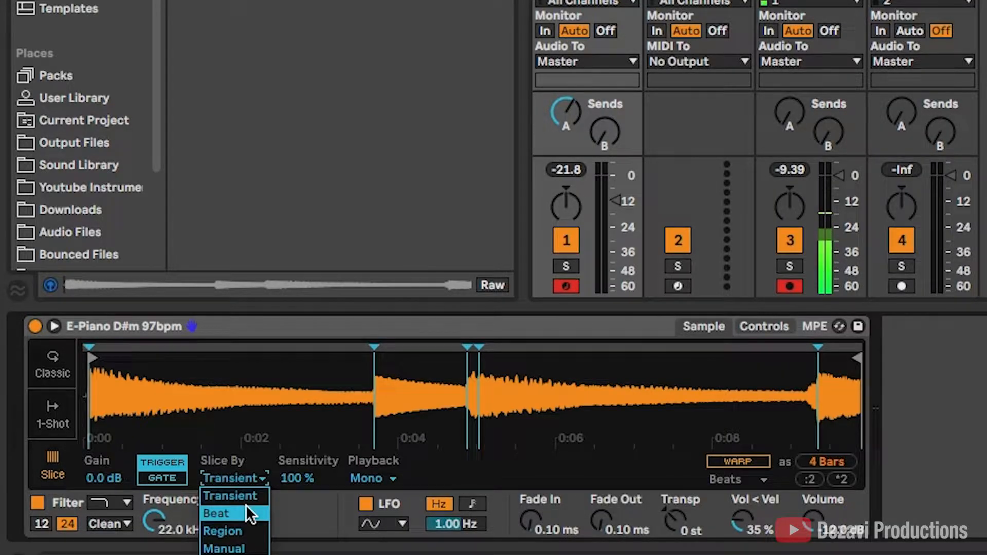
click(222, 531)
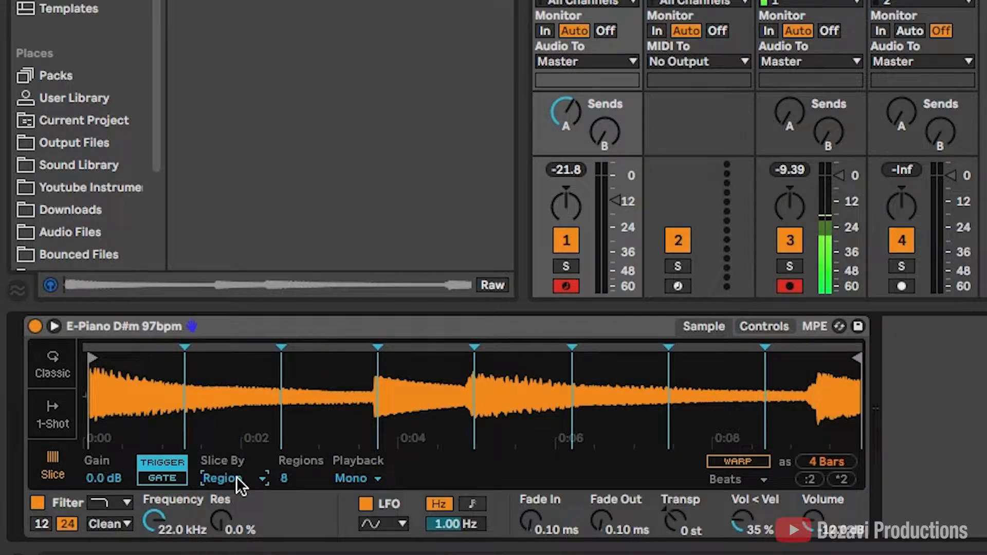
click(234, 478)
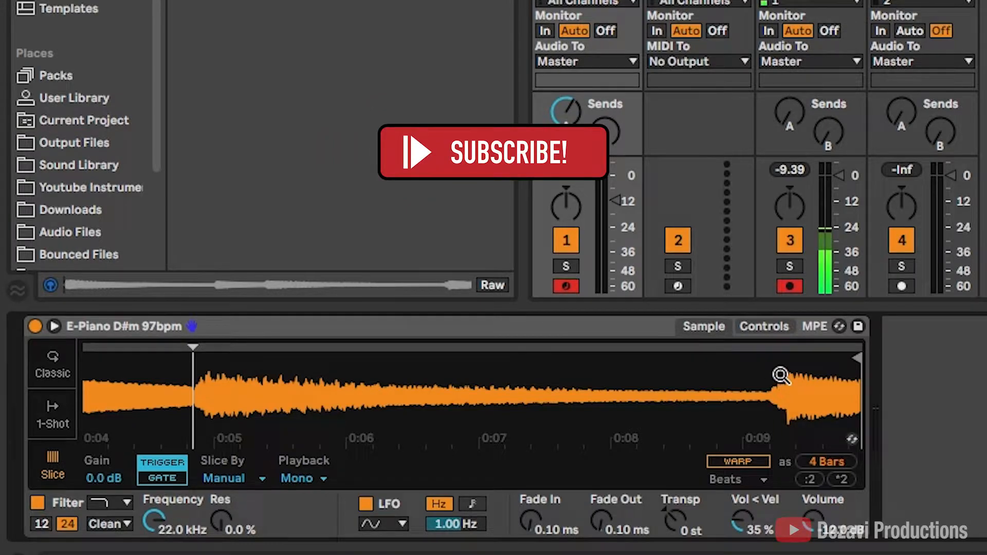
mouse_move(781, 350)
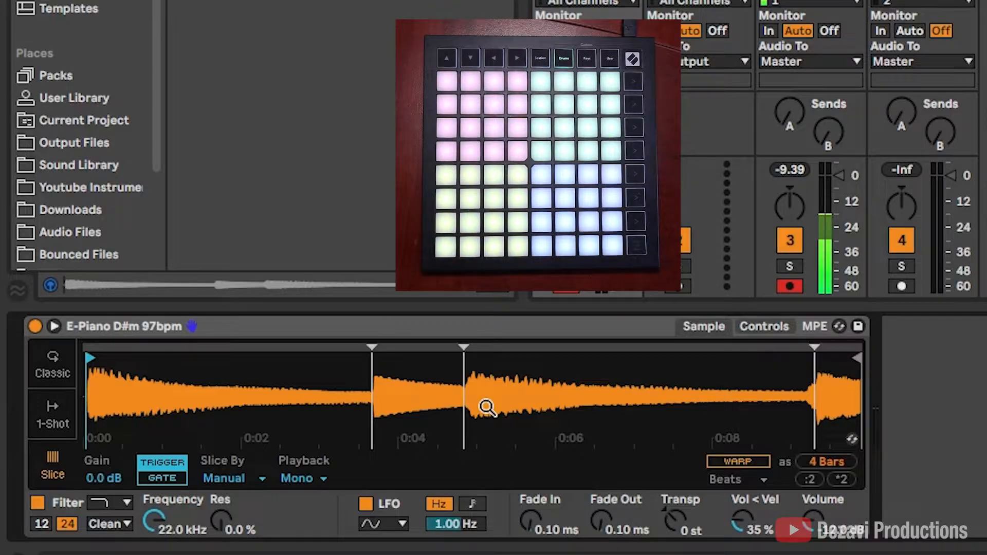
mouse_move(215, 408)
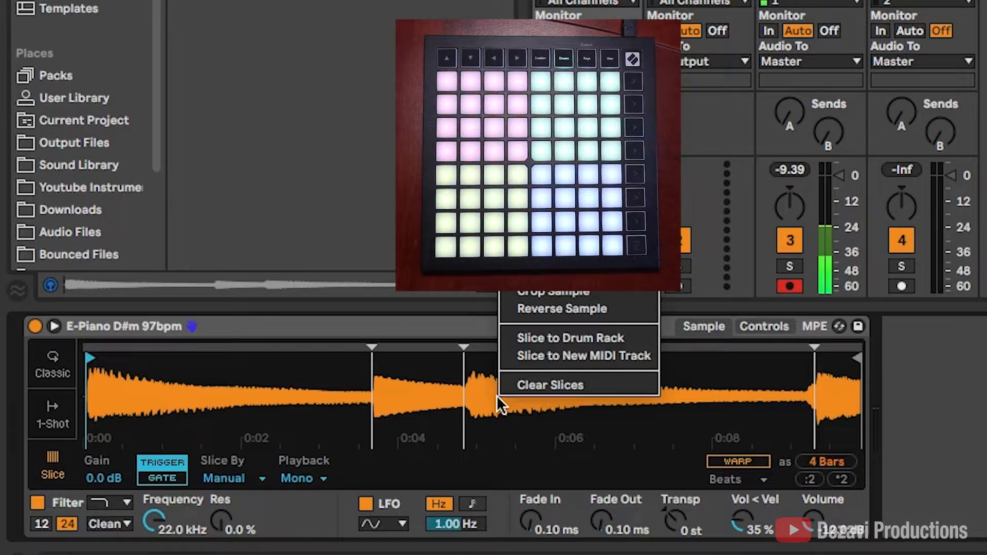
mouse_move(569, 338)
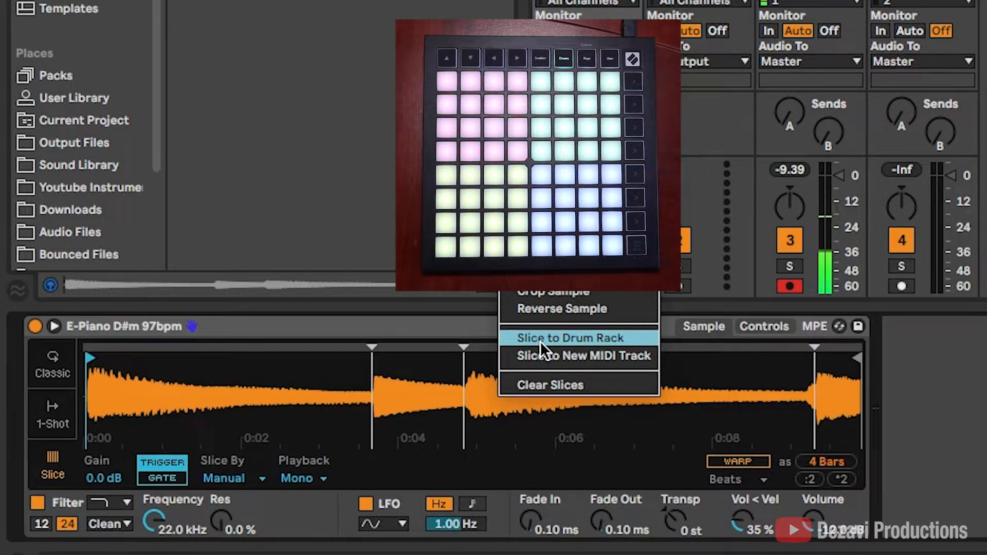
Convert the four slices to a Drum Rack with Slice 1–4 on pads
click(568, 337)
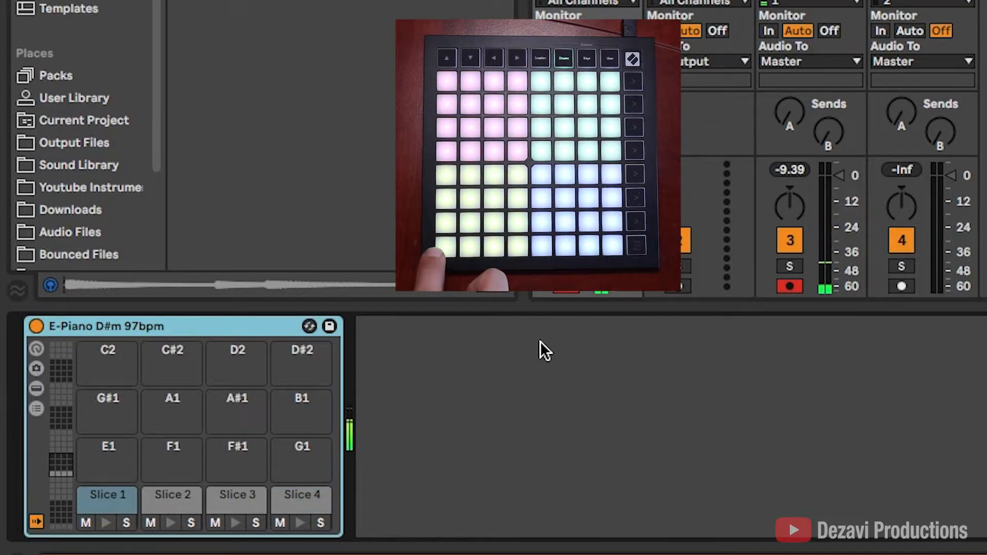
Show the Slice 4 Simpler inside the Drum Rack
click(236, 495)
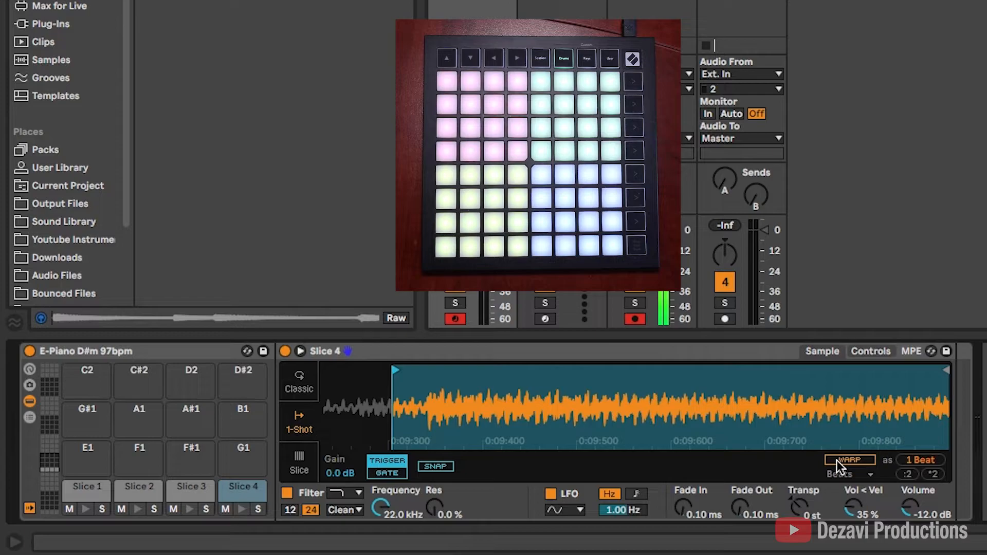
Enable warping on Slice 4 using the Complex Pro algorithm
click(848, 460)
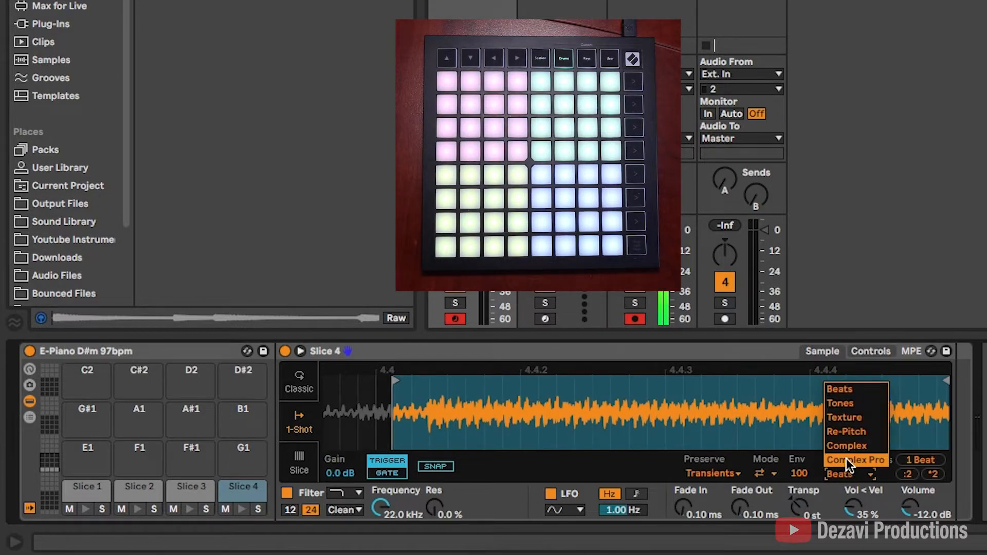
click(857, 460)
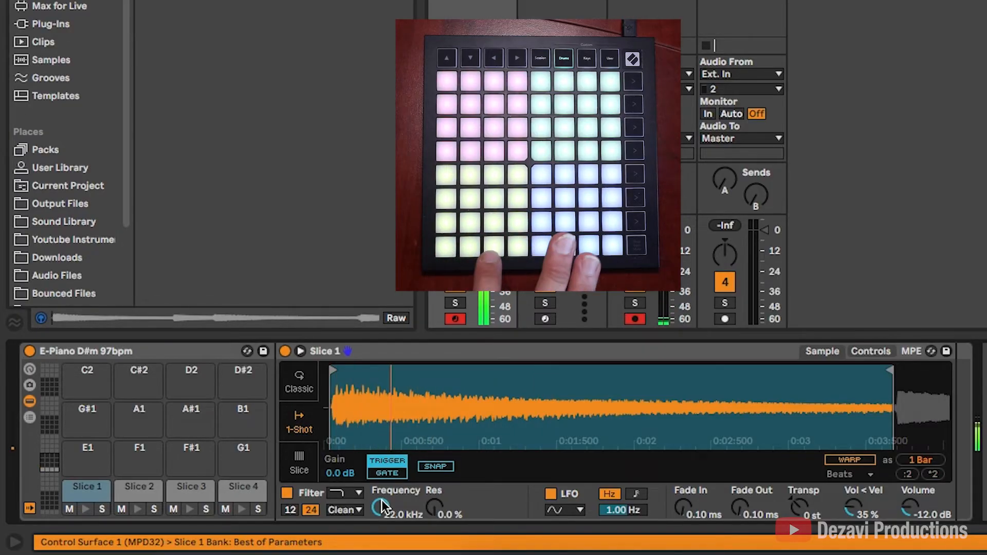
Compare the Slice 3 and Slice 4 Simpler settings on their pads
click(190, 487)
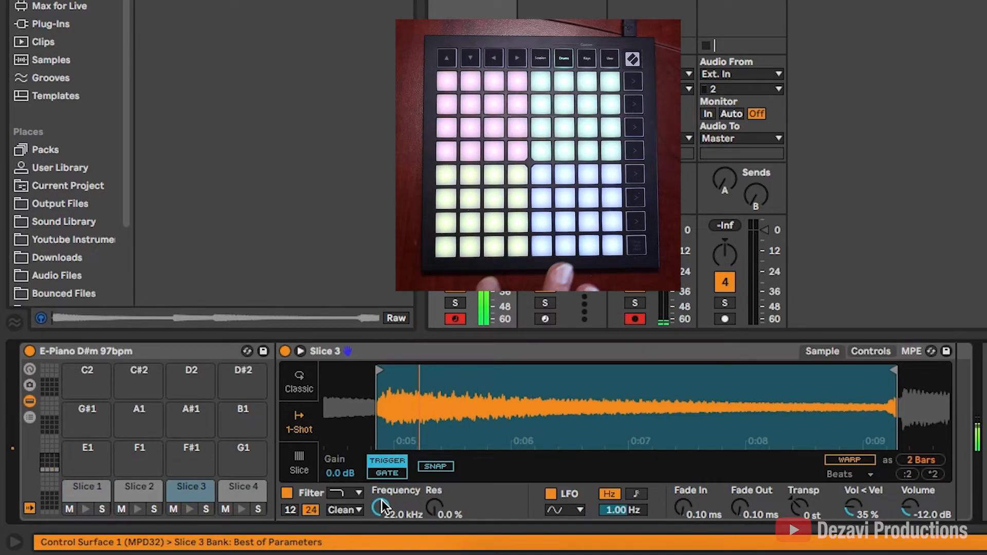
click(243, 488)
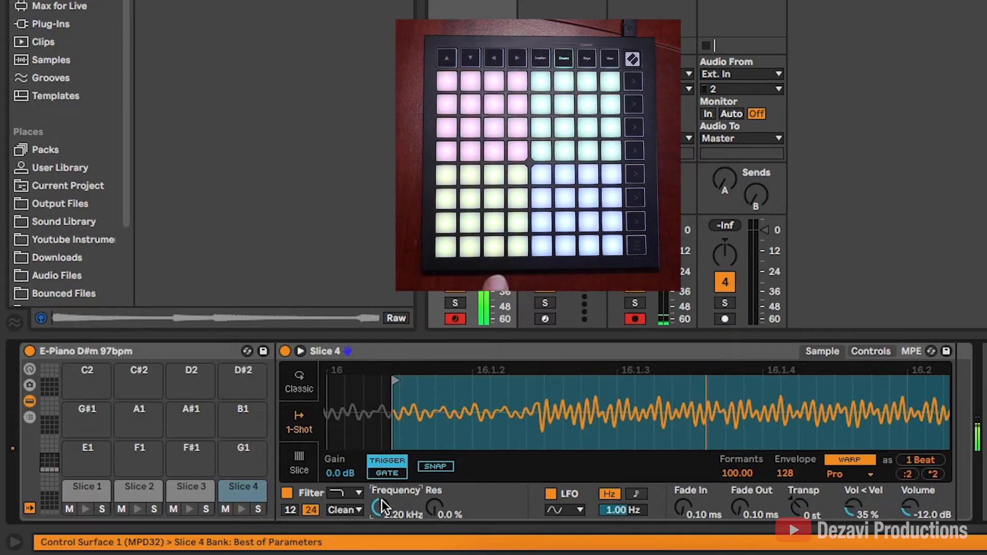